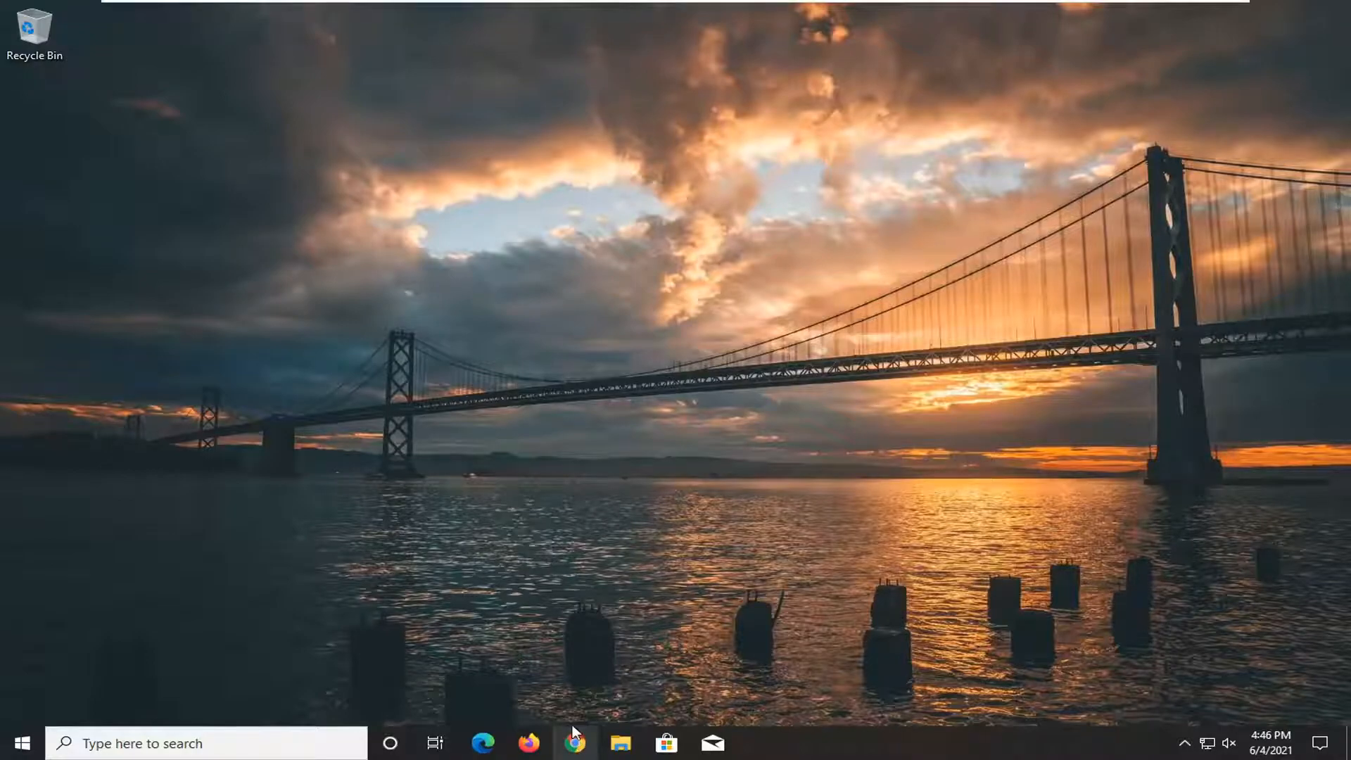
- Launch Chrome and reach its Settings through the three-dot menu
{"action": "left_click", "coordinate": [574, 742]}
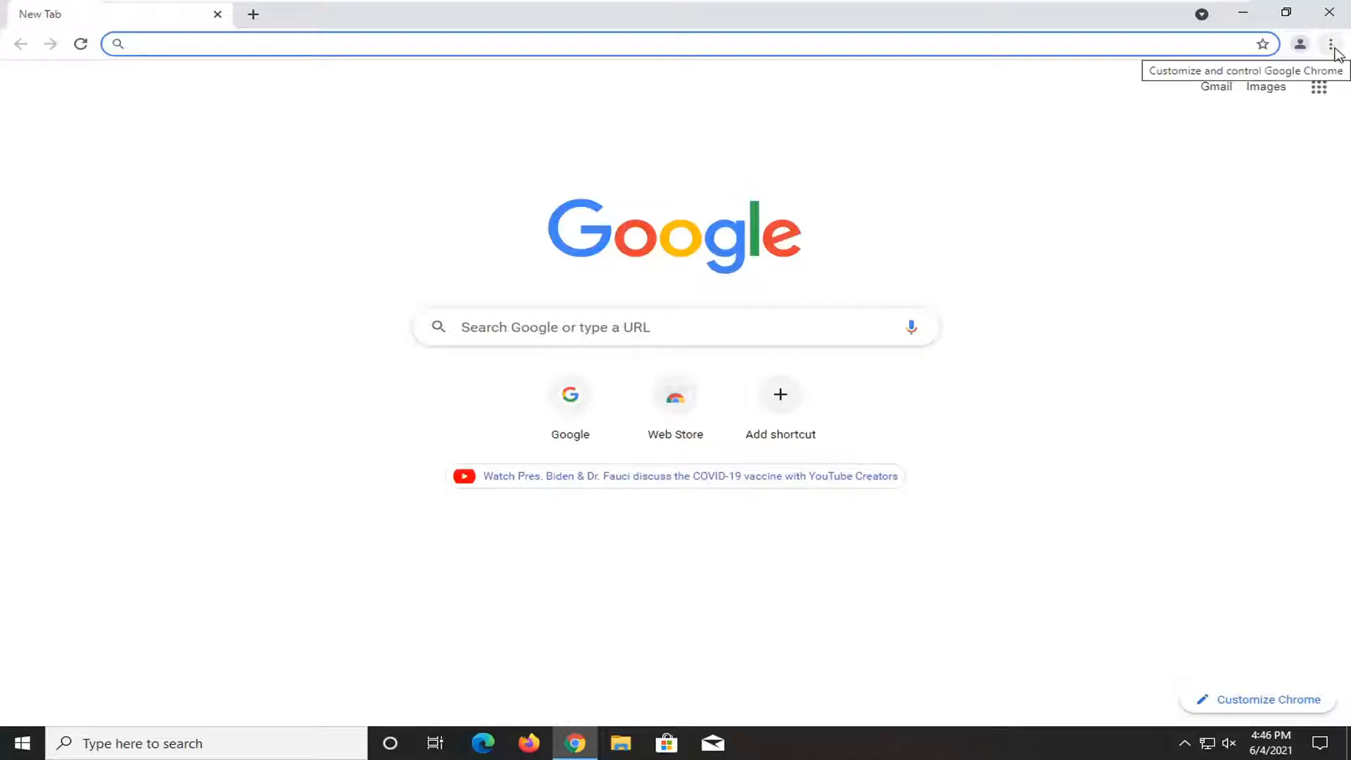
{"action": "left_click", "coordinate": [1330, 43]}
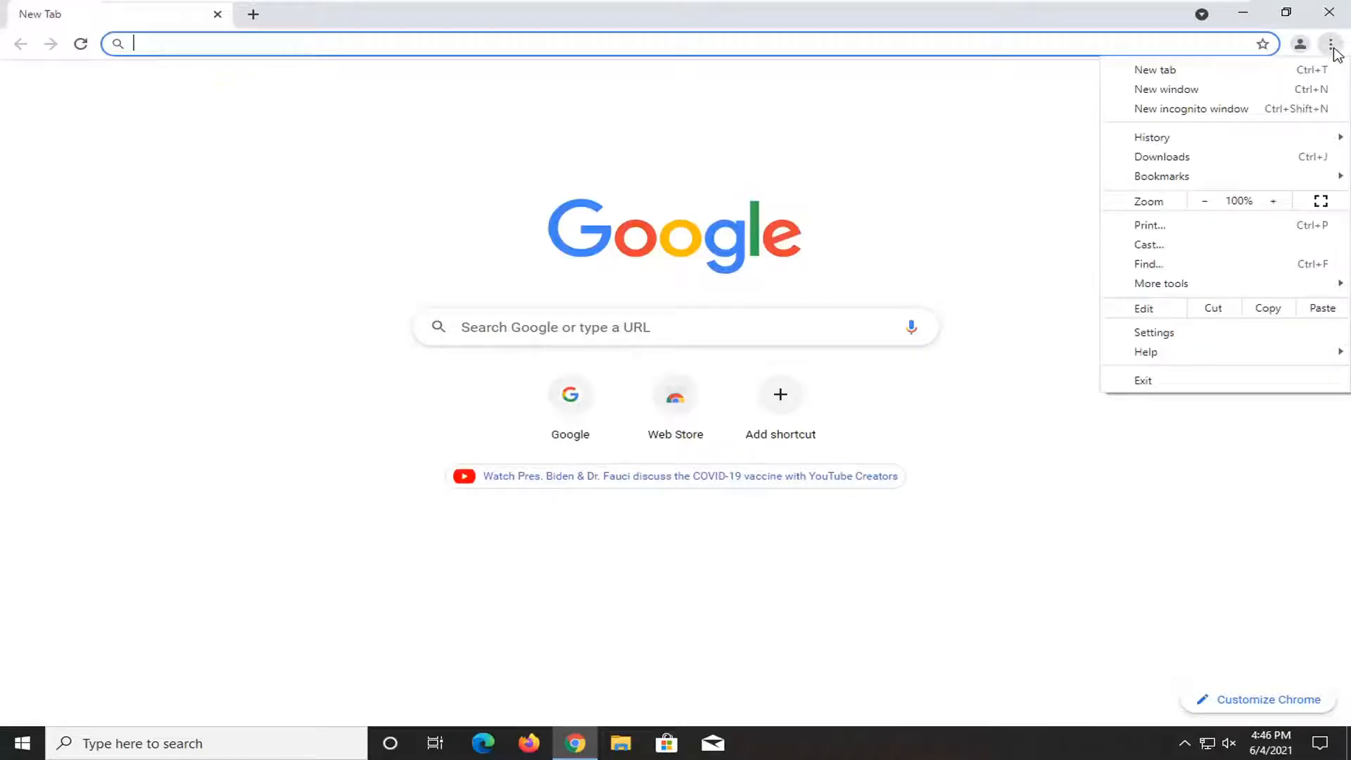
{"action": "left_click", "coordinate": [1153, 332]}
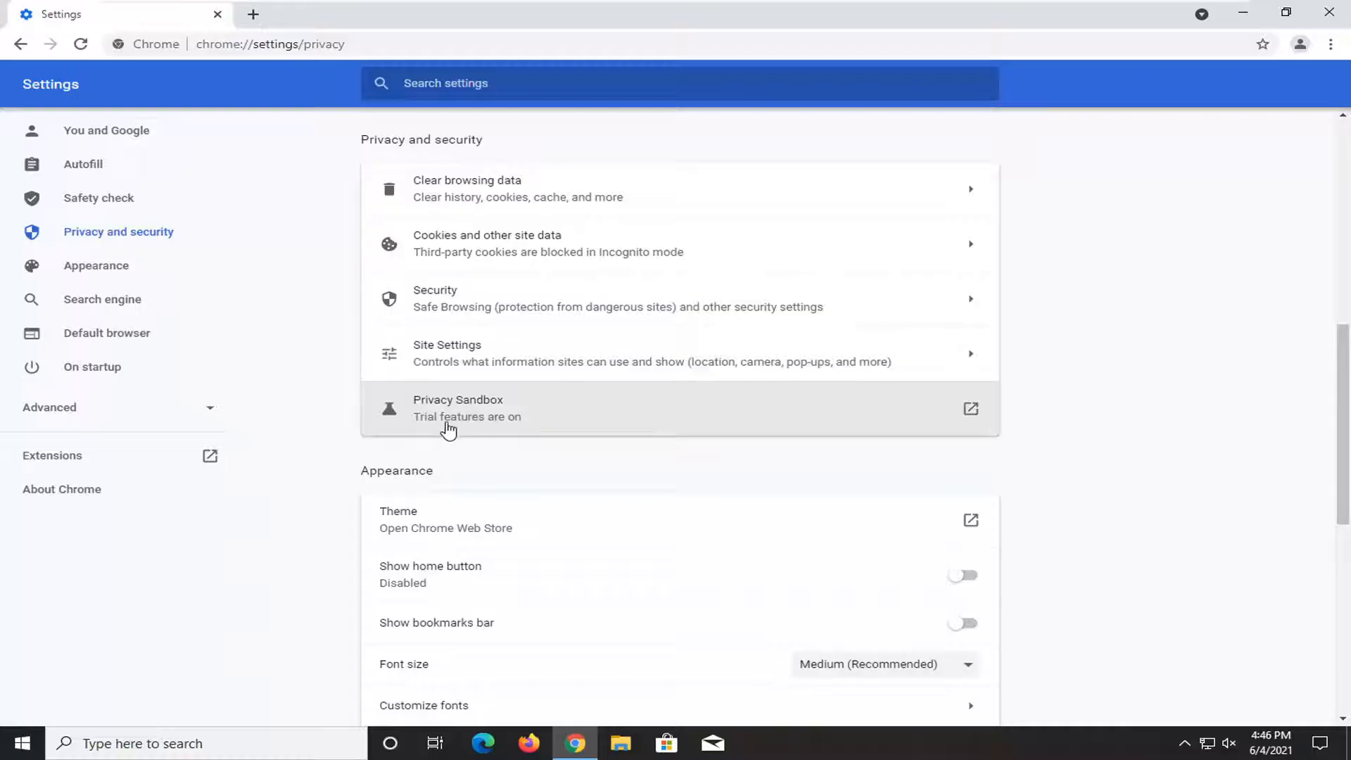
{"action": "mouse_move", "coordinate": [521, 425]}
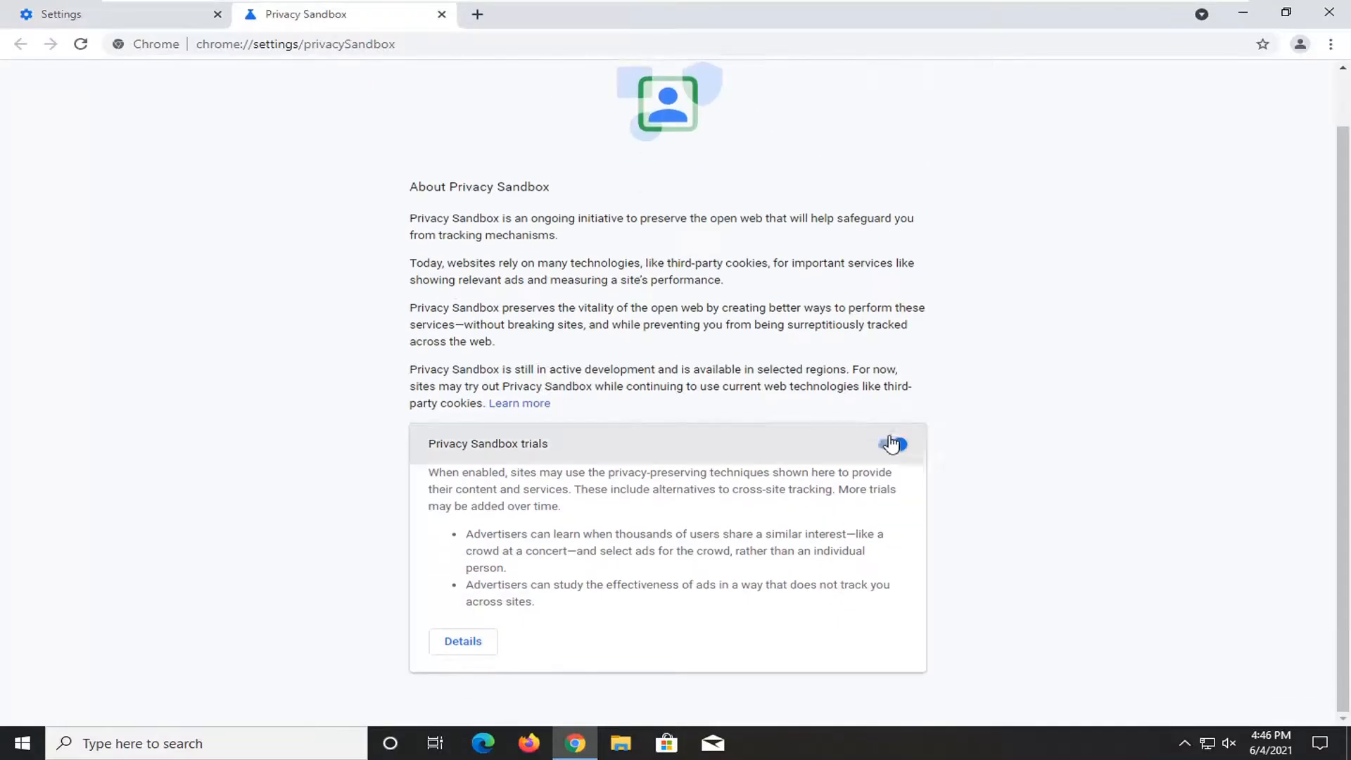
- Switch the Privacy Sandbox trials toggle off on the Privacy Sandbox page
{"action": "left_click", "coordinate": [893, 443]}
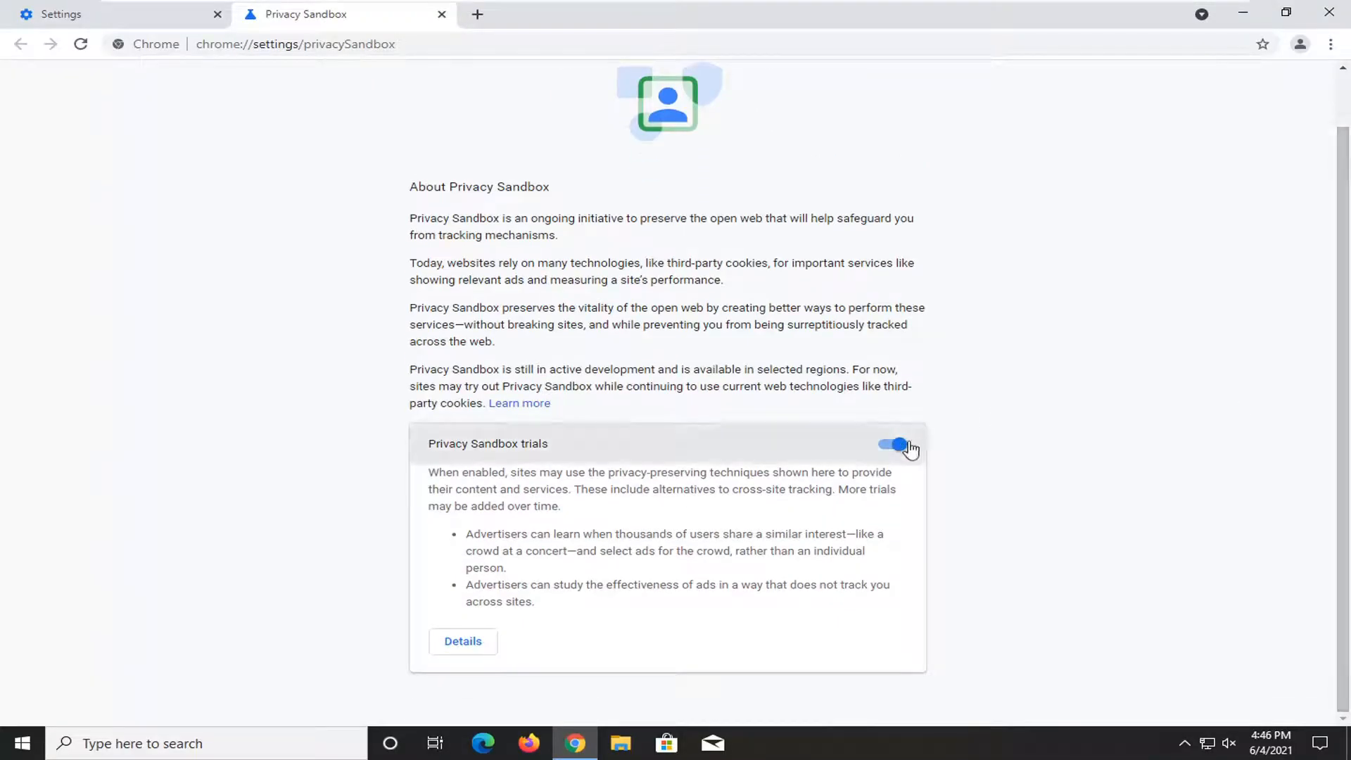
{"action": "left_click", "coordinate": [889, 443]}
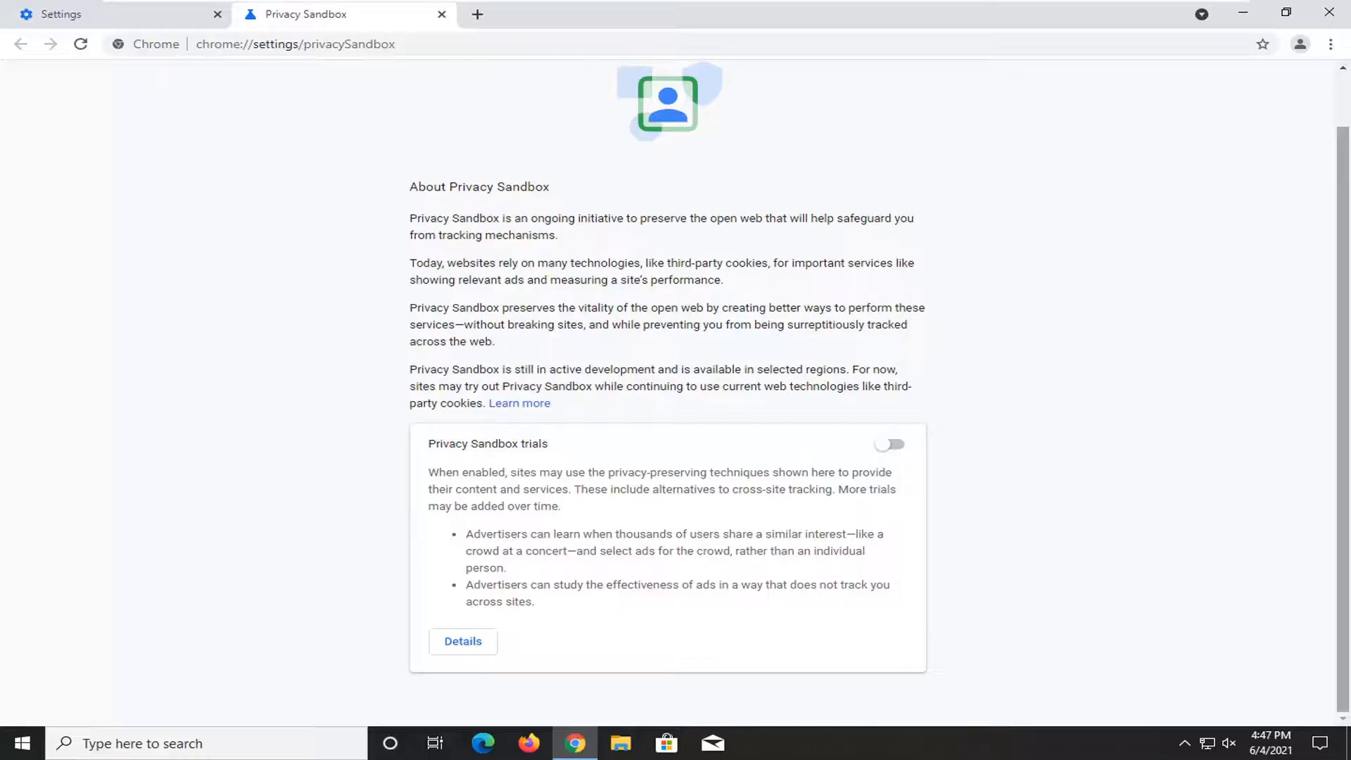